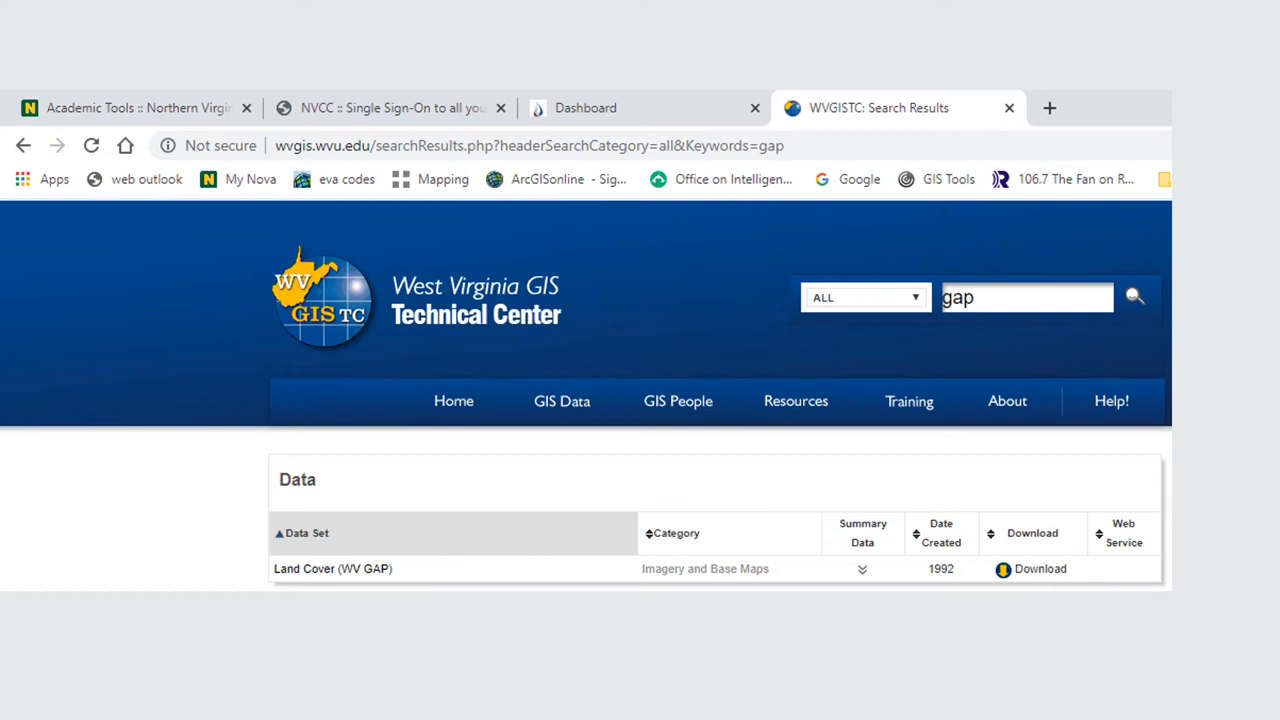
- Show the download options for the Land Cover (WV GAP) dataset in the 'gap' search results
click(1040, 568)
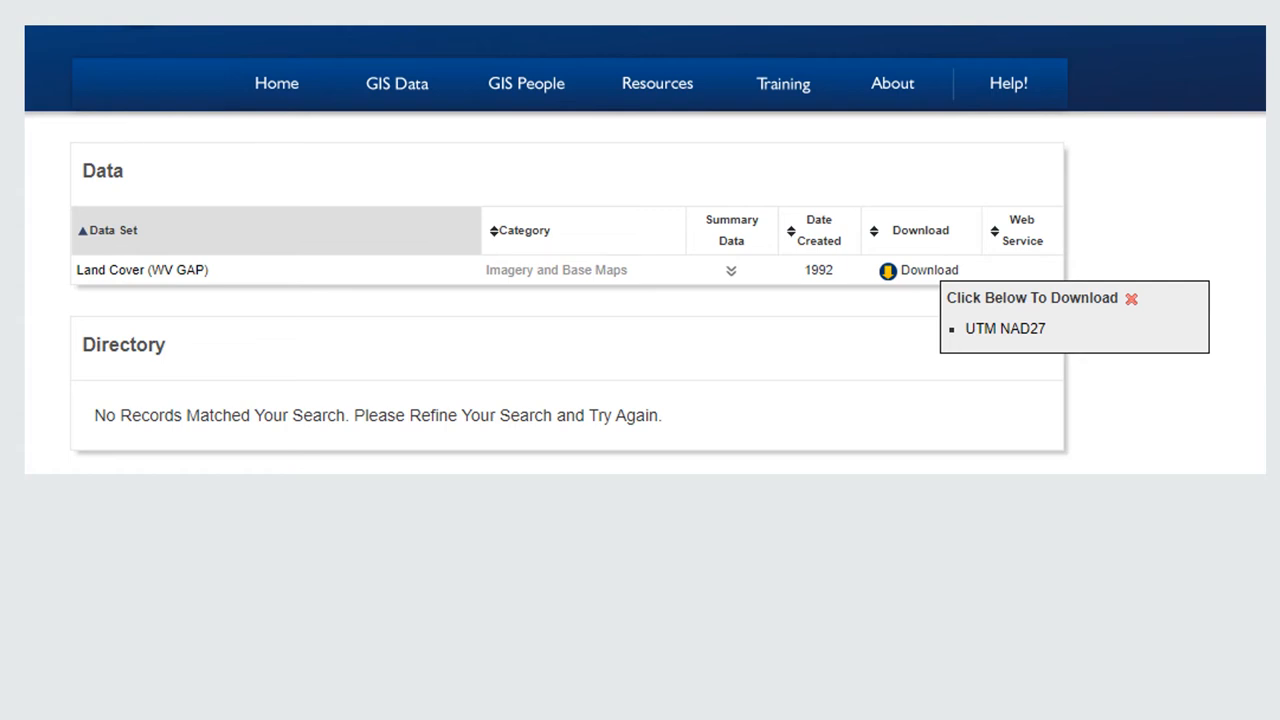
- Download the UTM NAD27 zip of the Land Cover (WV GAP) data
click(1004, 328)
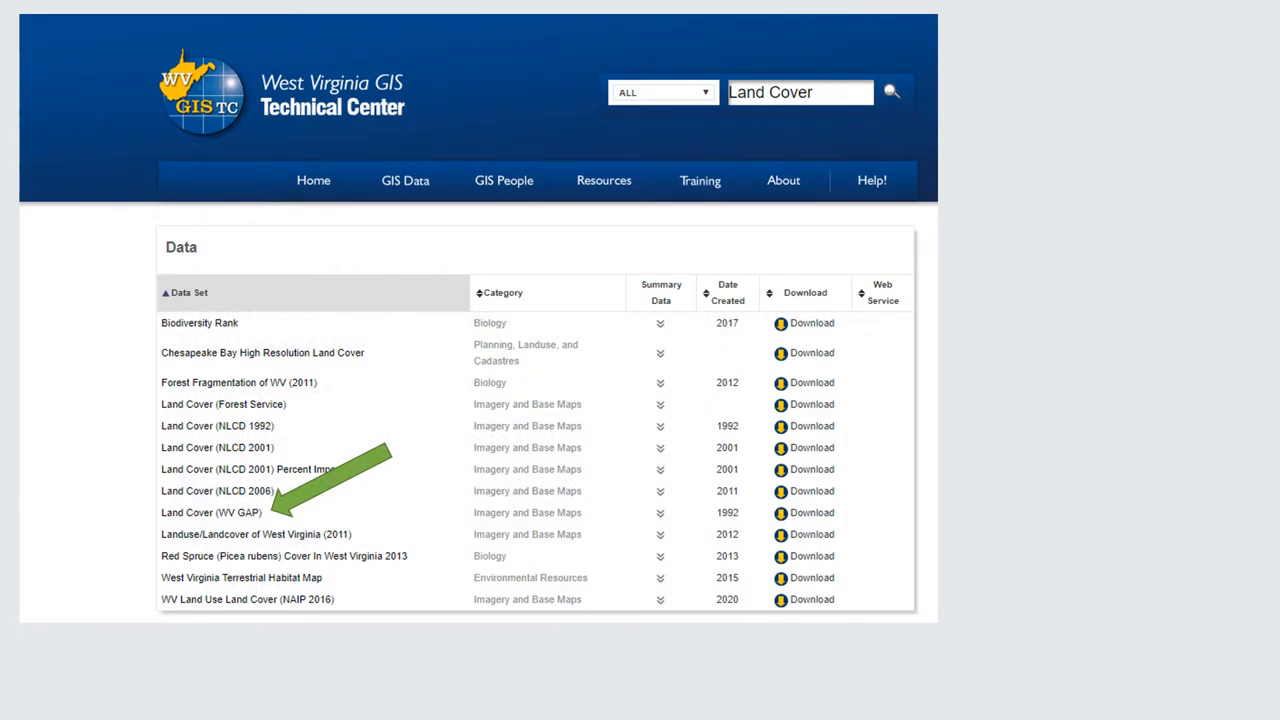
- Find the elevation dataset and download wv_ned02_utm83.ZIP from its NED 2002 folder
click(212, 512)
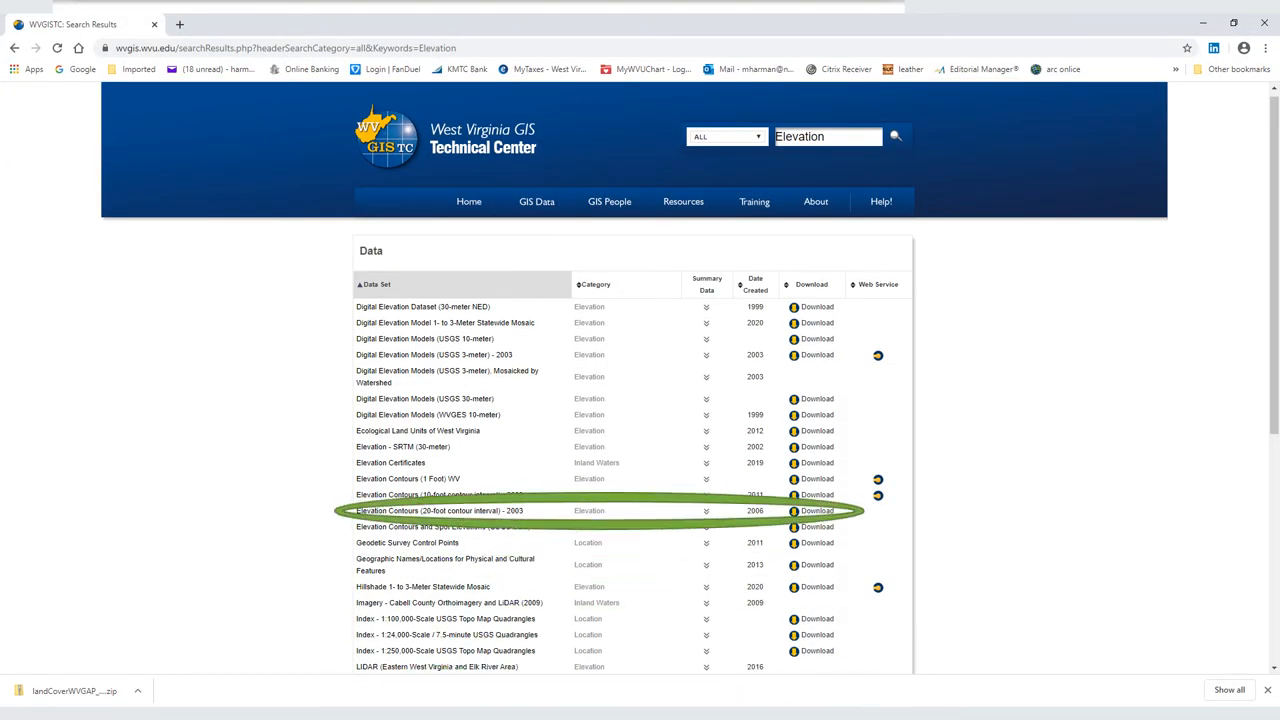
click(816, 510)
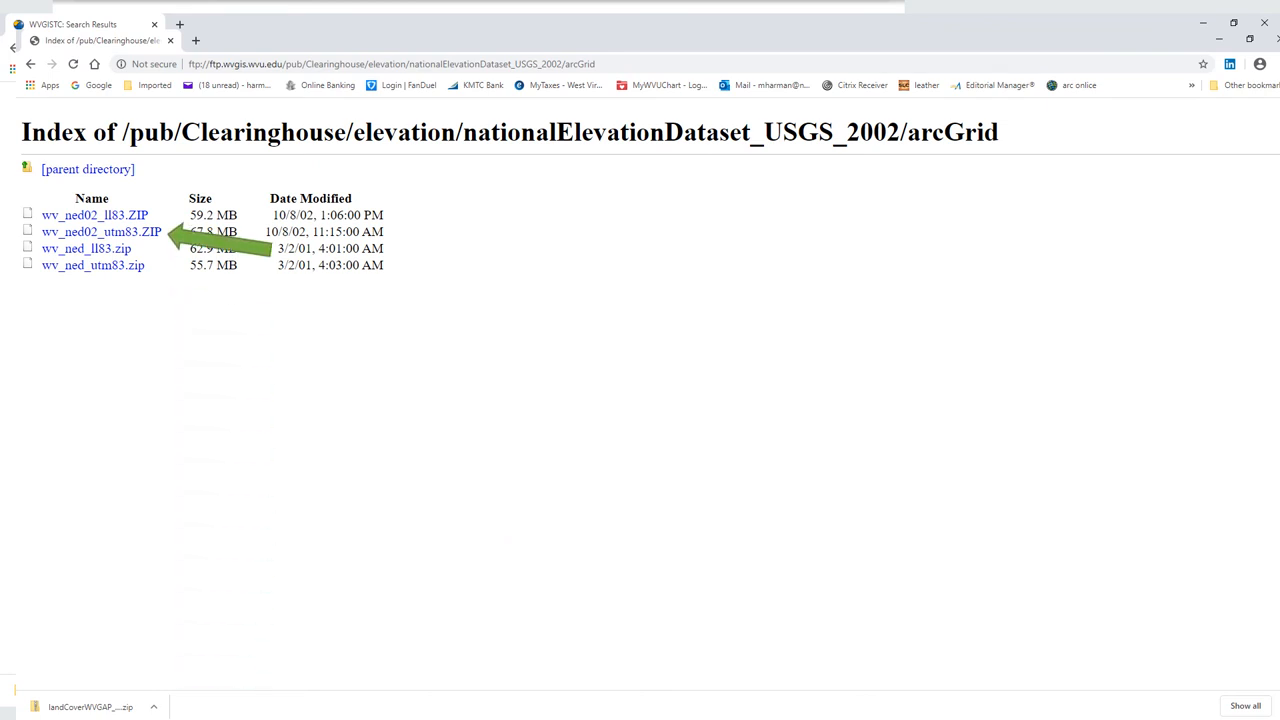
click(100, 232)
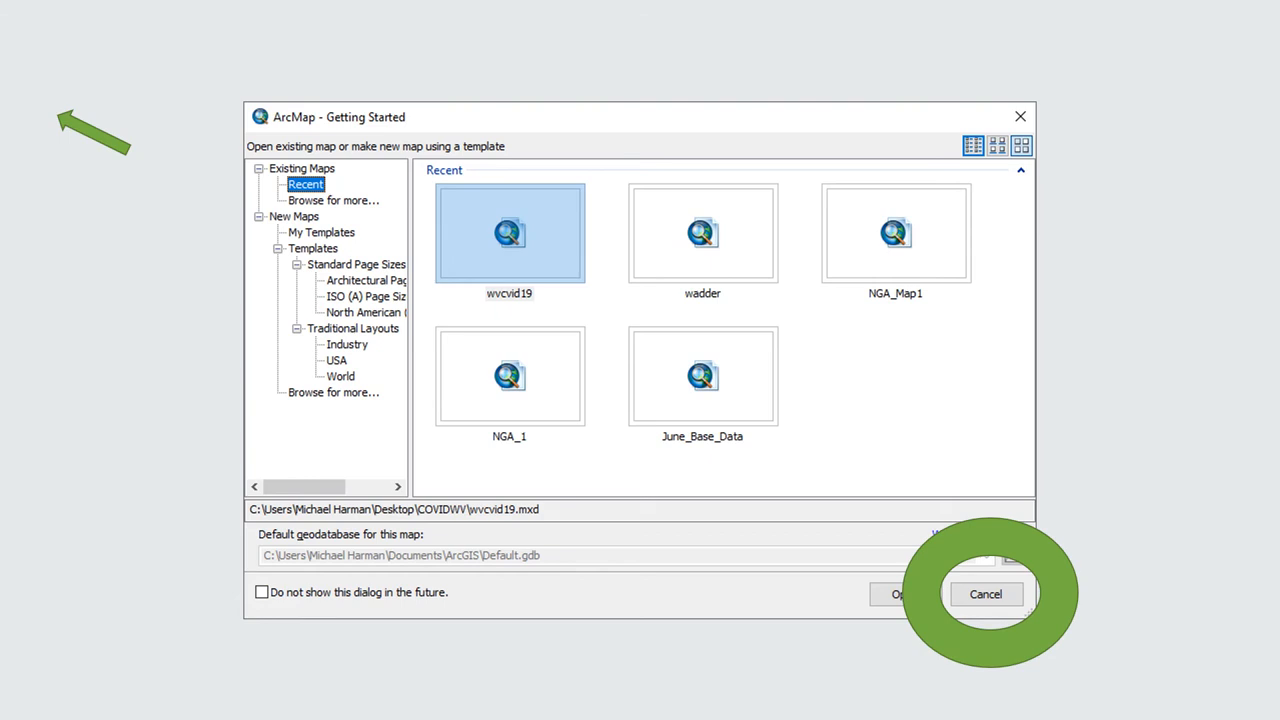
- Dismiss ArcMap's startup window and extract the land cover zip into Desktop\Data1
click(984, 592)
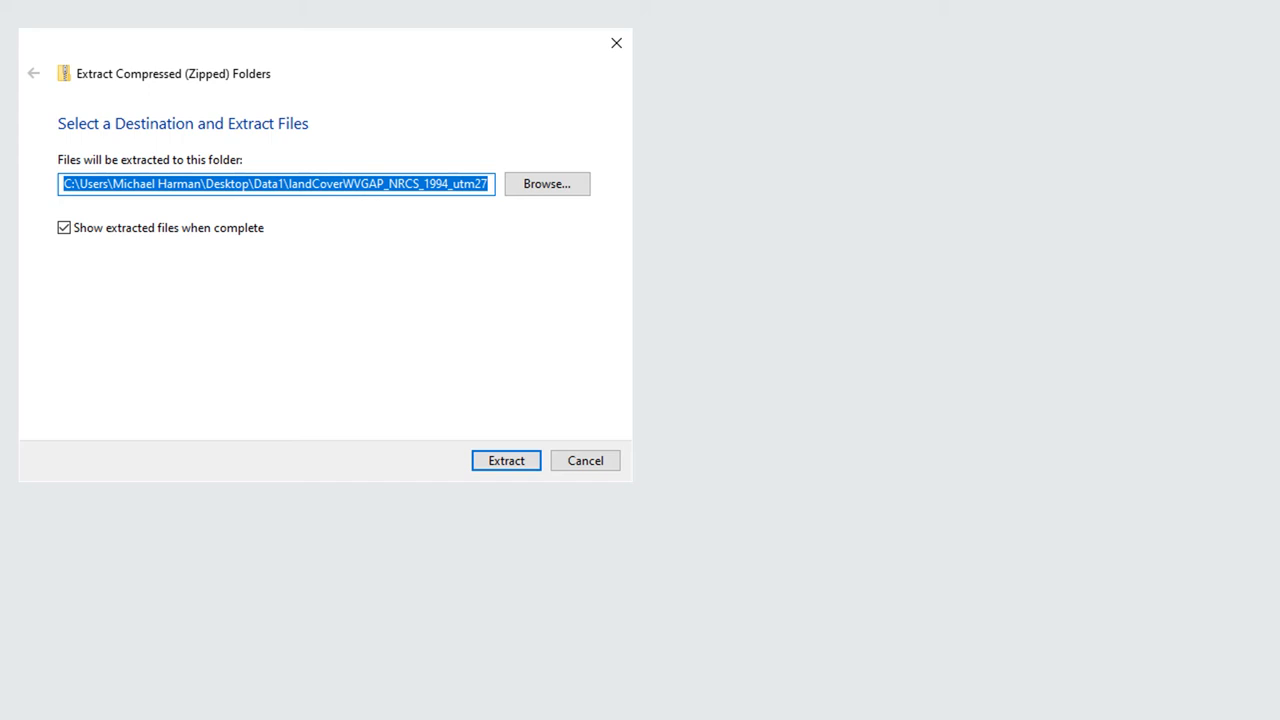
click(504, 460)
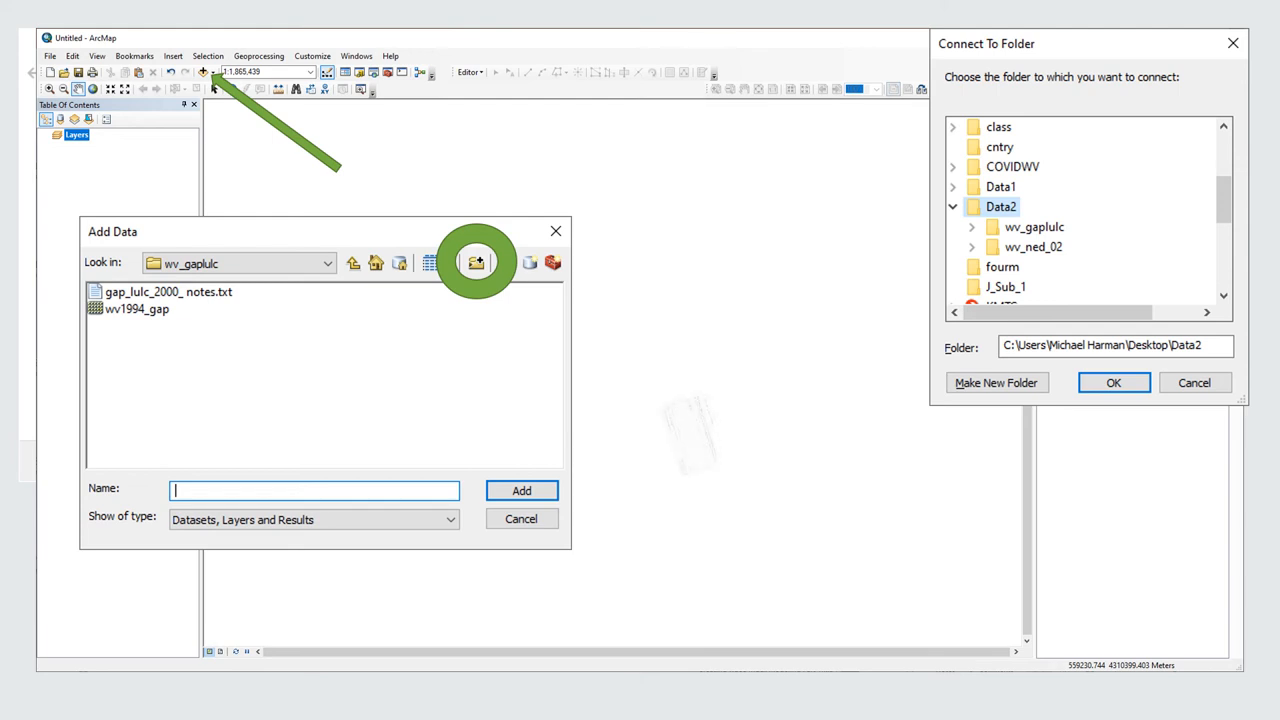
- Connect ArcMap's Add Data browser to the Desktop\Data2 folder
click(520, 490)
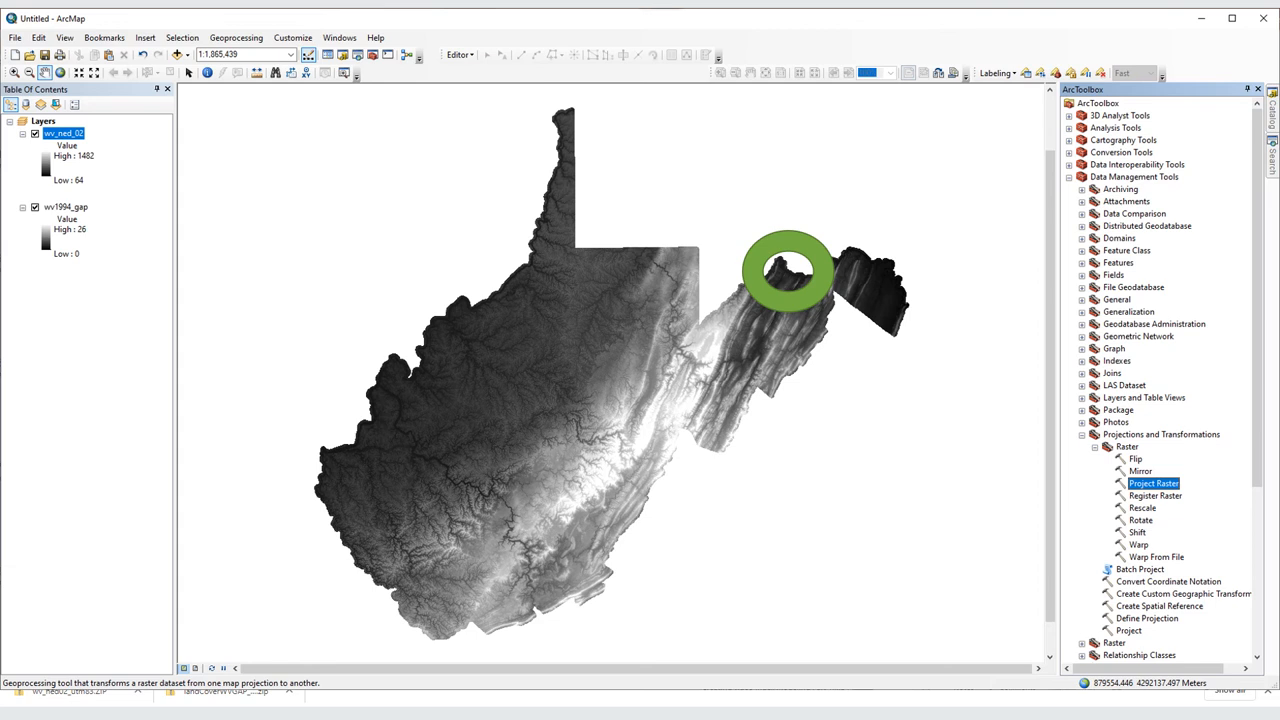
- Launch Project Raster from ArcToolbox's Projections and Transformations > Raster toolset
double_click(1148, 618)
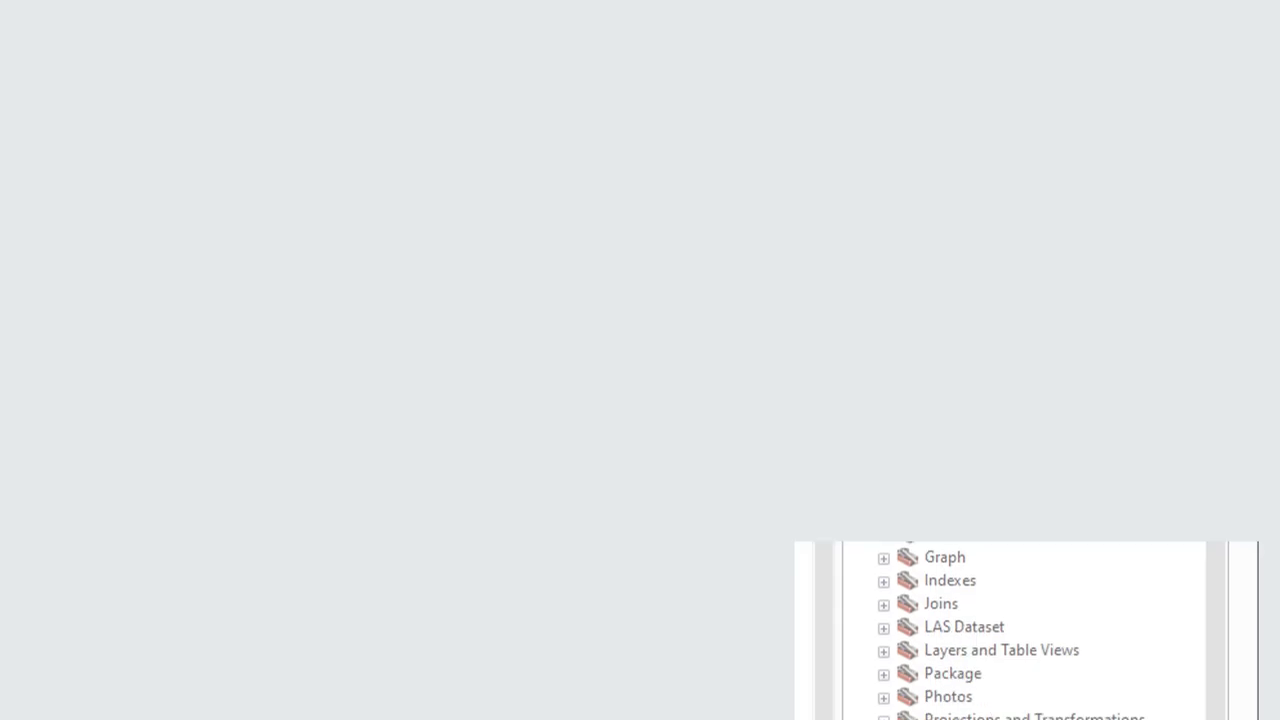
double_click(1020, 316)
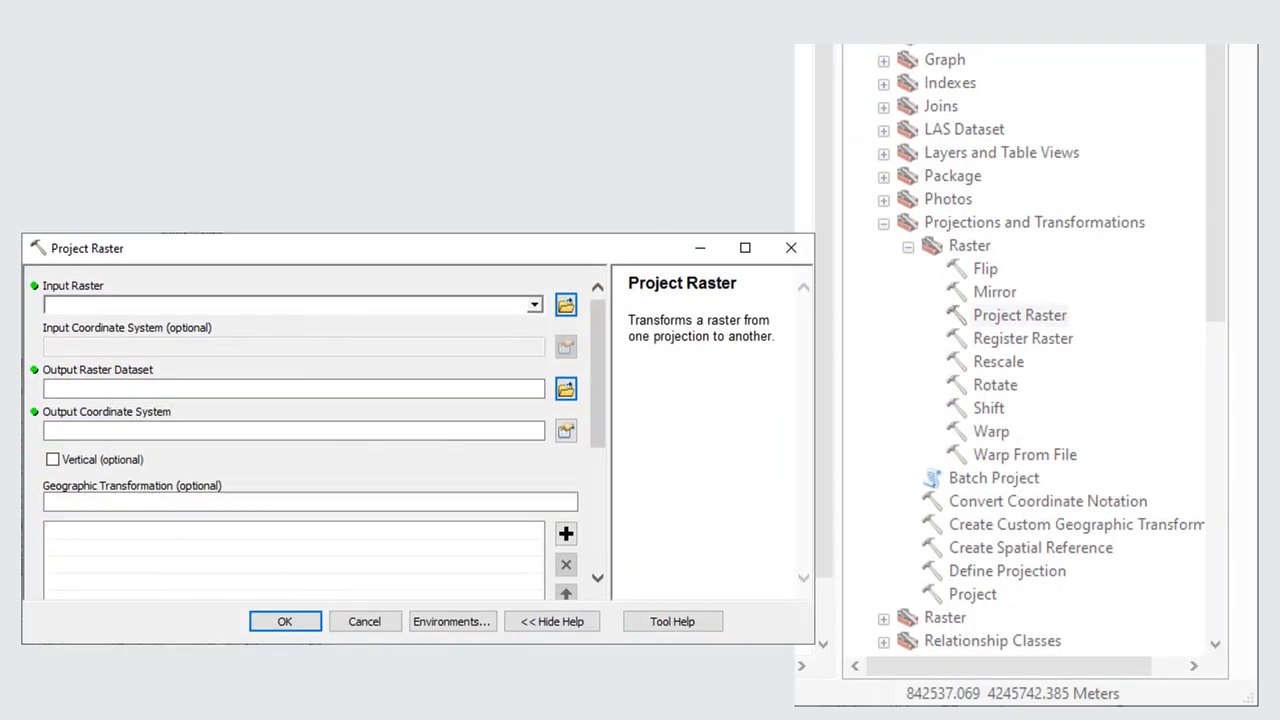